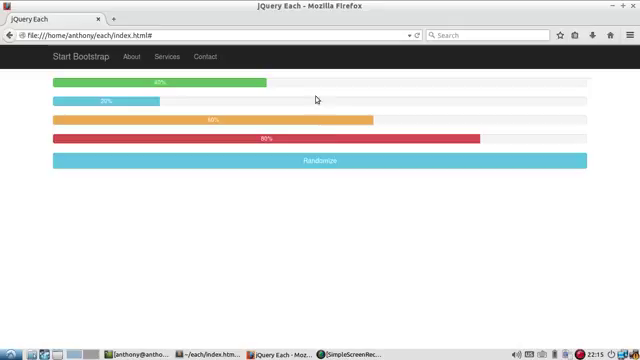
mouse_move(370, 220)
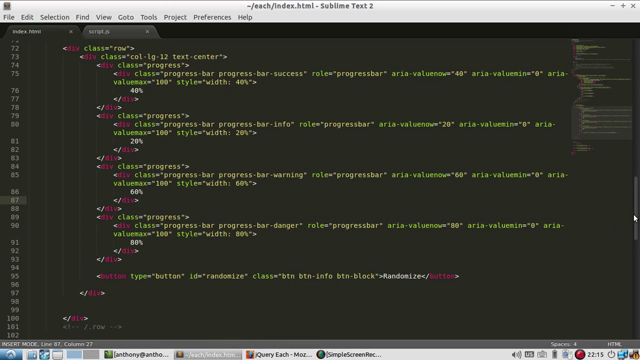
- Scroll index.html to the four progress-bar divs and the Randomize button
scroll("up", 3)
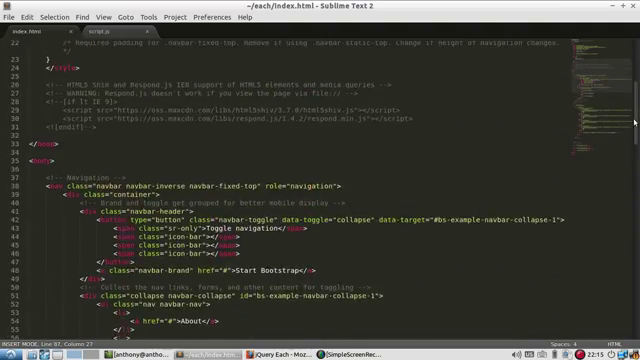
scroll("down", 3)
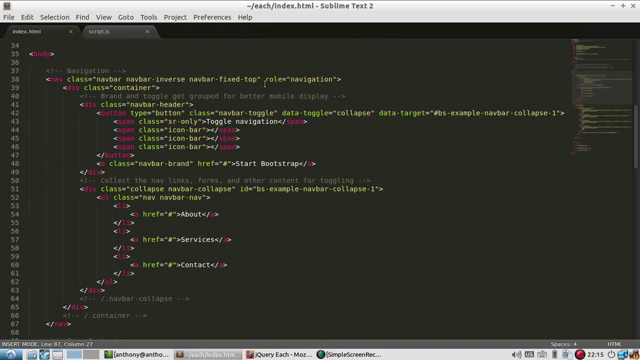
scroll("down", 3)
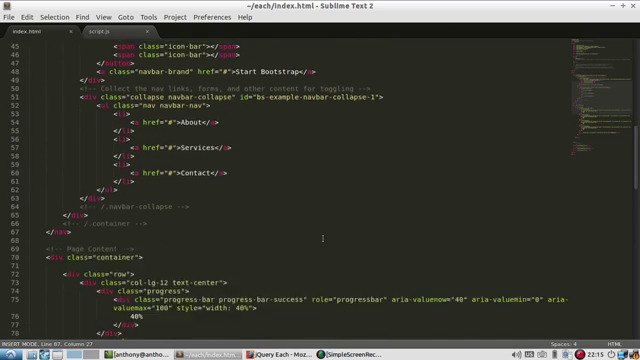
scroll("down", 3)
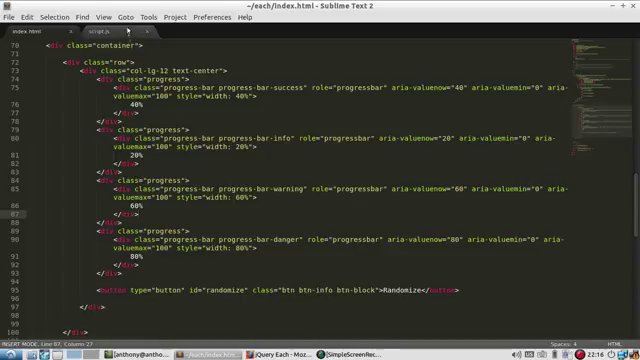
left_click(110, 32)
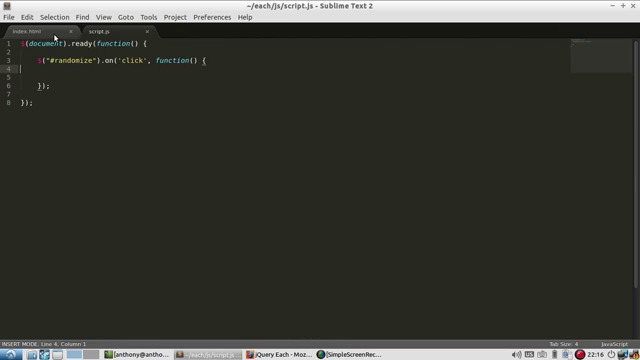
mouse_move(228, 230)
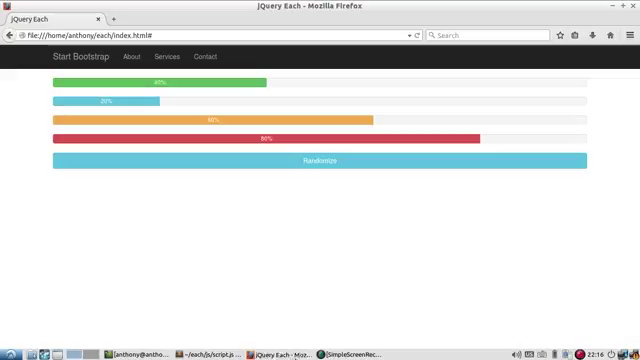
mouse_move(330, 294)
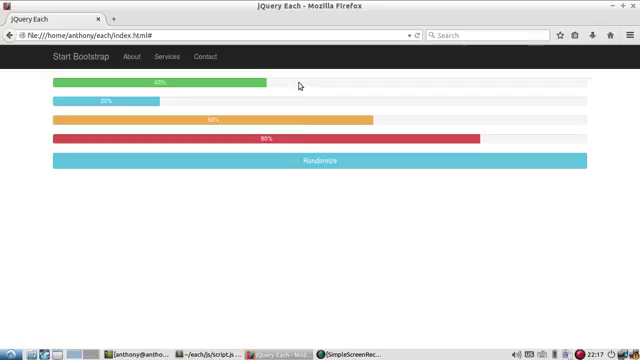
mouse_move(318, 140)
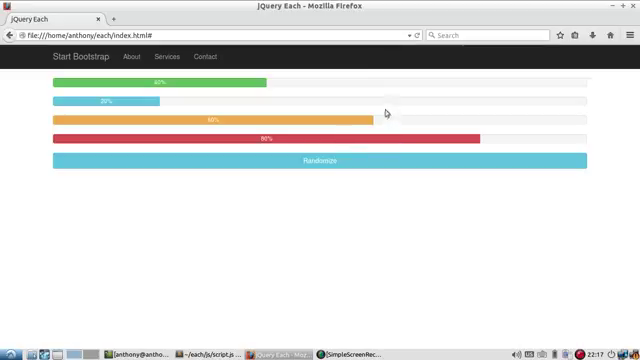
mouse_move(340, 124)
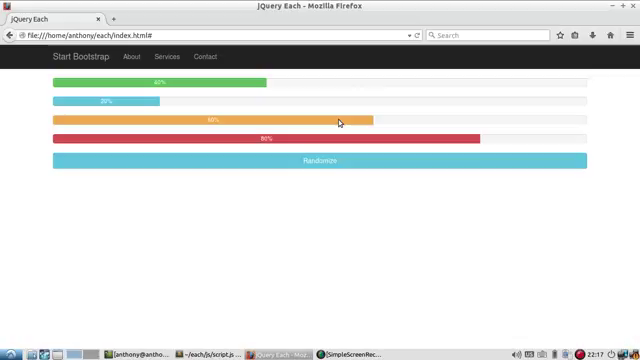
mouse_move(298, 272)
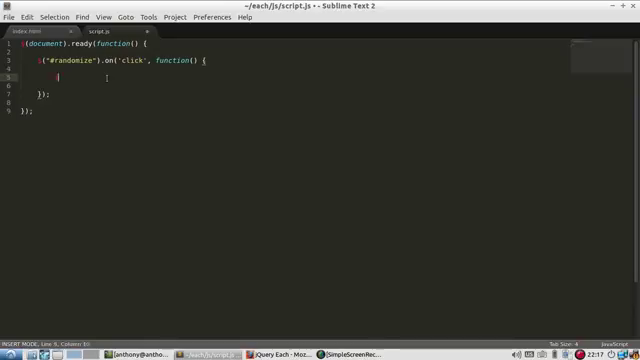
- Start a $(".progress-bar").each(...) loop in the handler after checking the test page
type("$(\"\")")
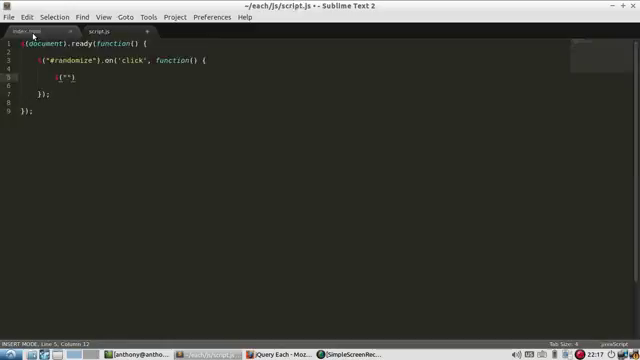
left_click(32, 32)
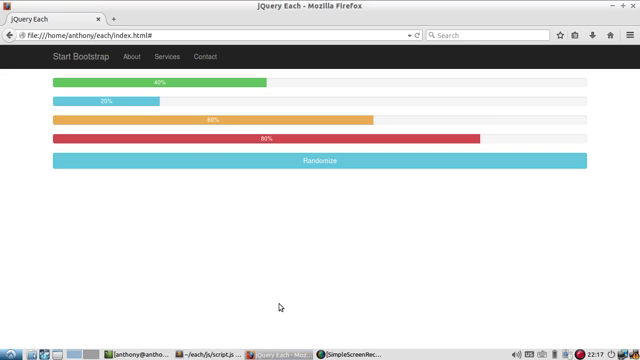
left_click(194, 352)
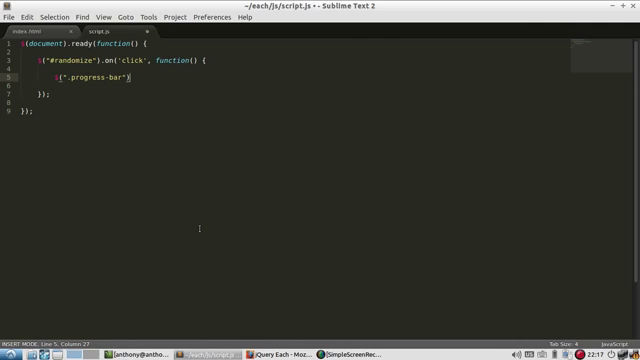
type(".each(function() {")
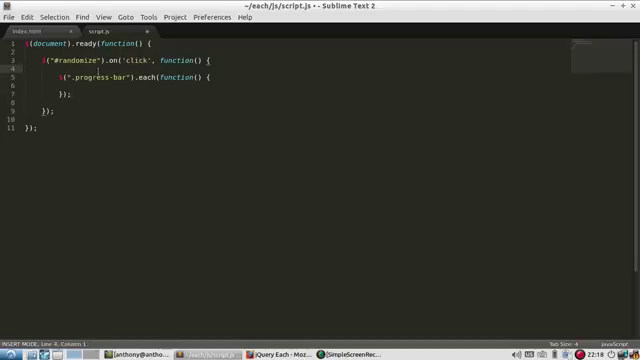
key("Return")
type("v")
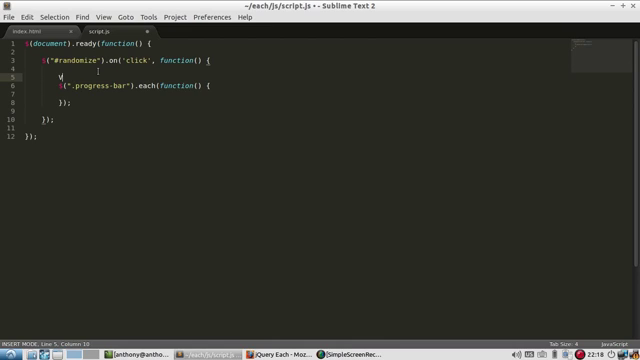
- Add var count = 0, count = count + 1 inside the loop, and alert(count) after it
type("ar count = 0;")
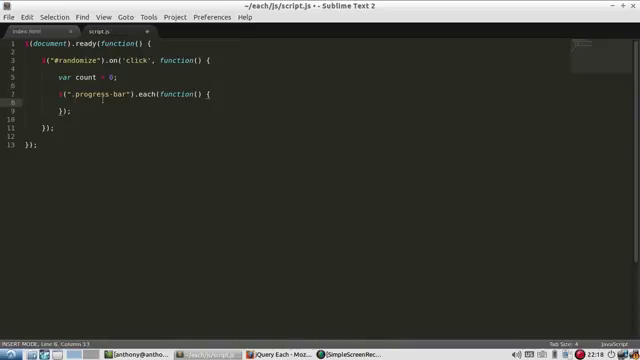
type("count")
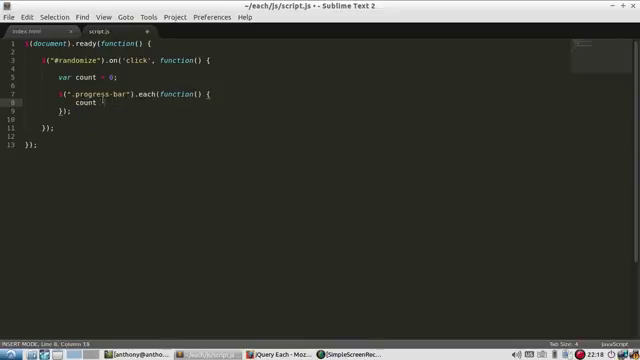
type("= count + 1;")
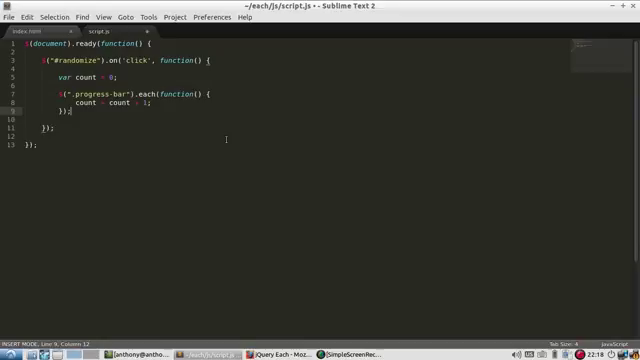
type("alert()")
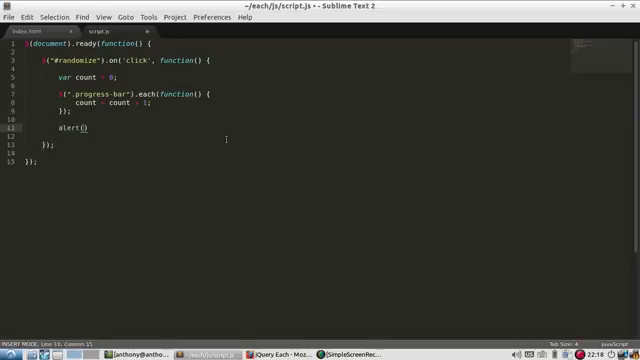
type("count")
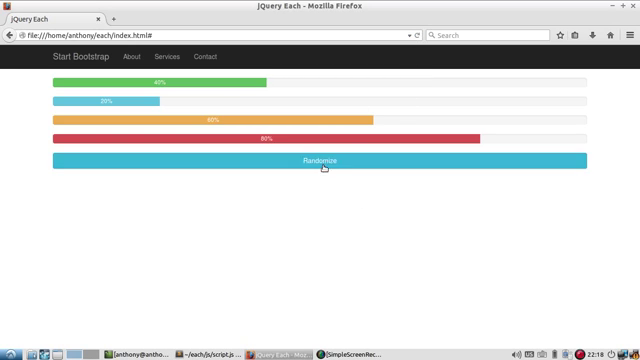
- Run the Randomize handler in Firefox to see the alerted bar count
left_click(318, 160)
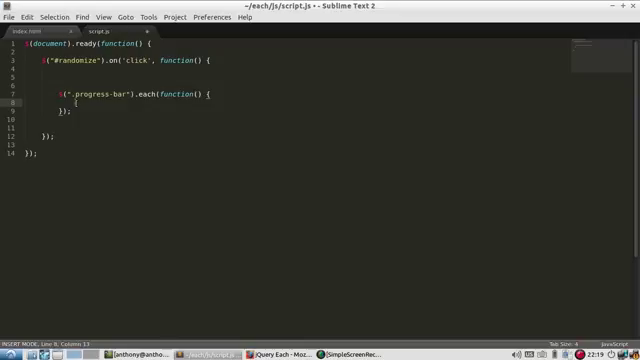
- Write $(this) inside the .each callback to refer to the current progress bar
type("$(this)")
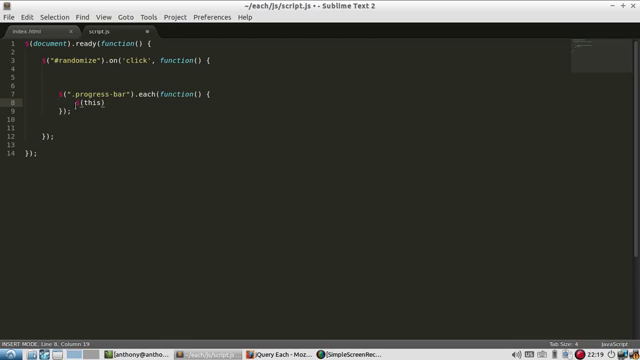
type("$")
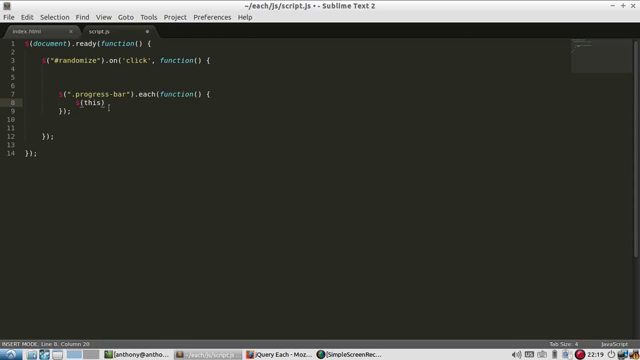
key("BackSpace")
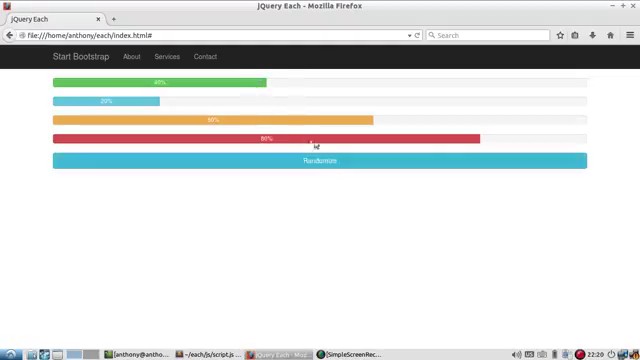
- Return to Sublime Text, review the progress-bar markup, and resume editing the loop body
left_click(316, 160)
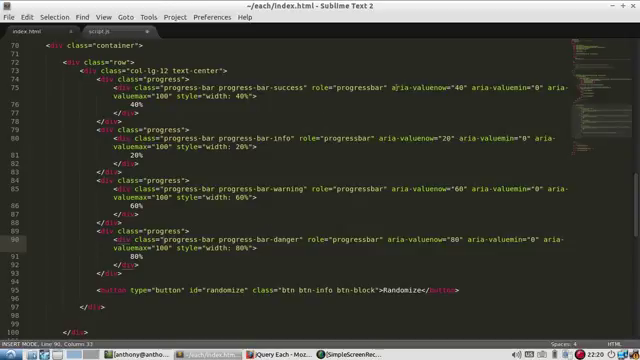
double_click(418, 88)
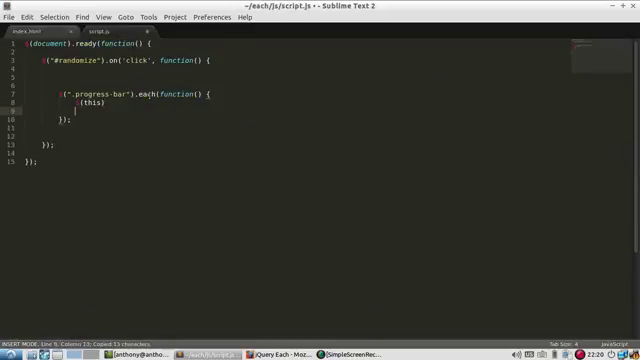
left_click(24, 36)
type("va")
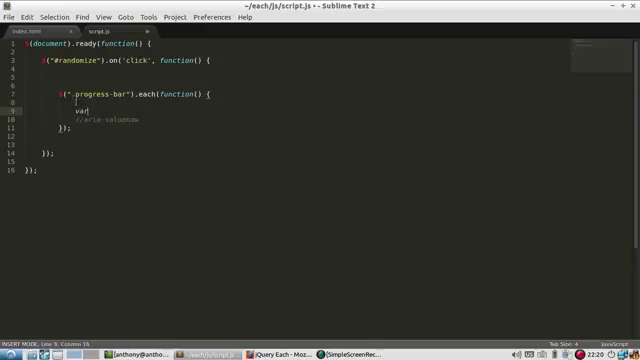
- Declare var randomPct = Math.round(Math.random() * 100); inside the loop
type("rando")
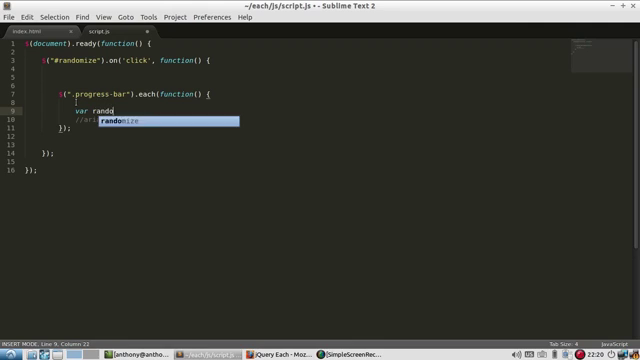
type("mPct")
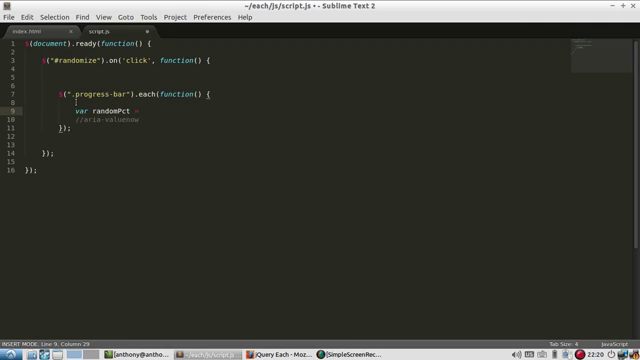
type("= Math.round(Math.random() *")
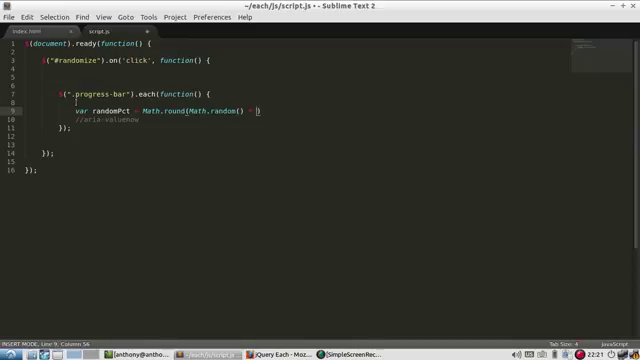
type("100}")
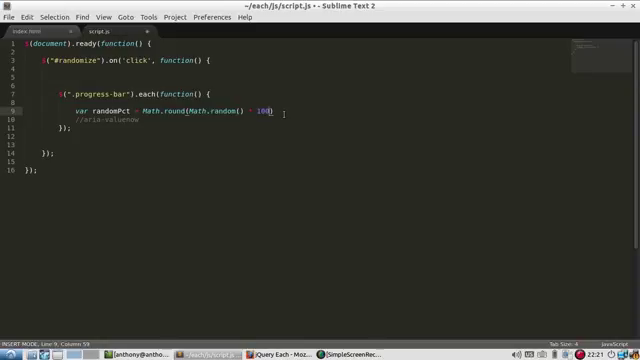
type(";")
type("$(this")
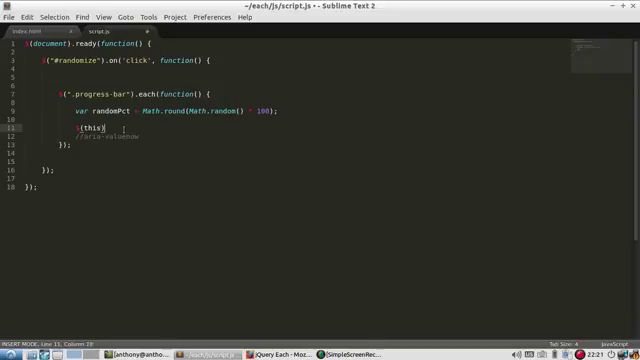
- Set each bar's aria-valuenow attribute to randomPct with $(this).attr
type(".")
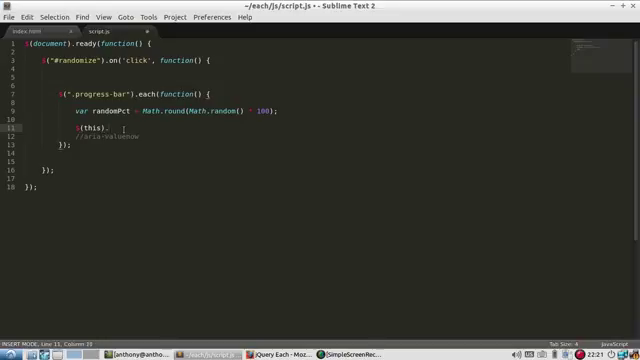
type("att")
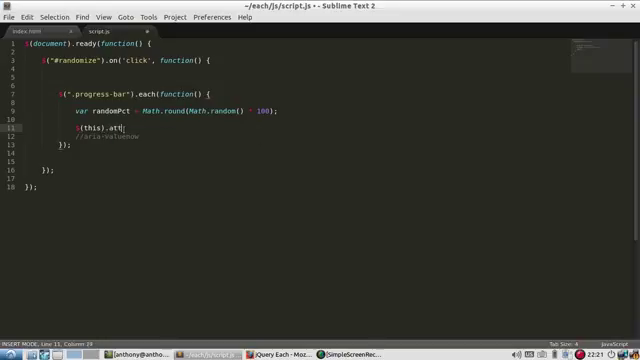
type("r(\"\")")
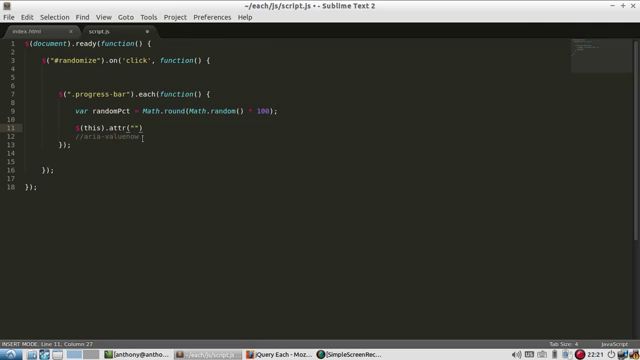
key("ctrl+x")
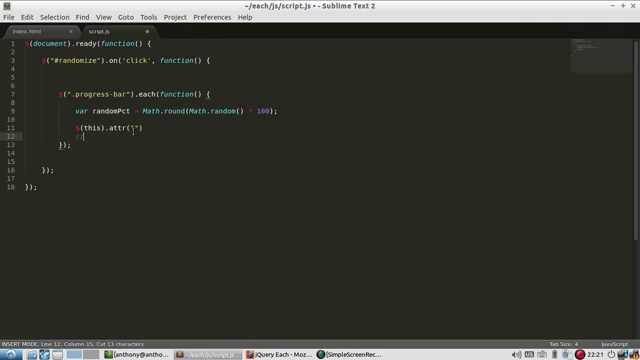
type("aria-valuenow")
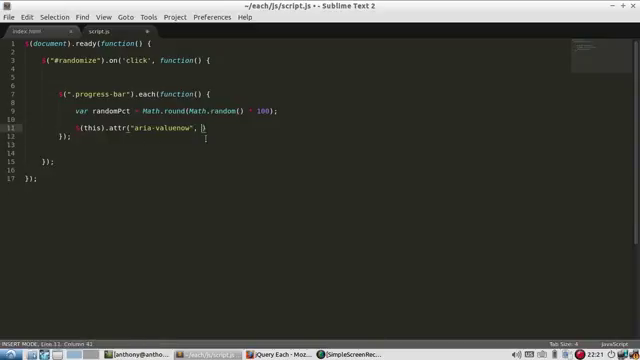
double_click(104, 110)
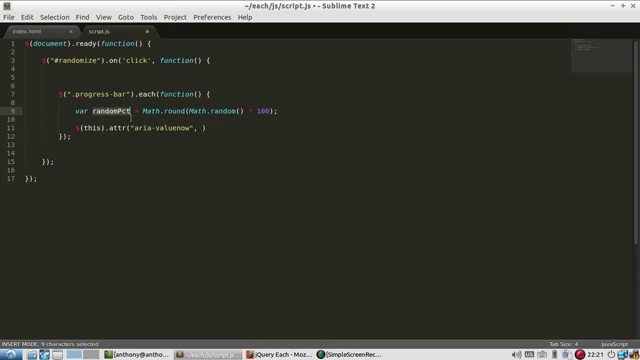
type("randomPct")
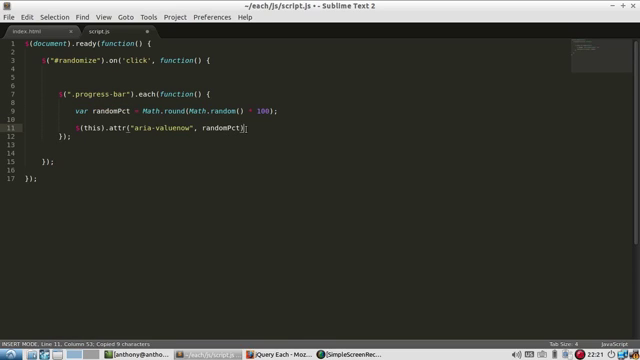
key("enter")
type("$(this")
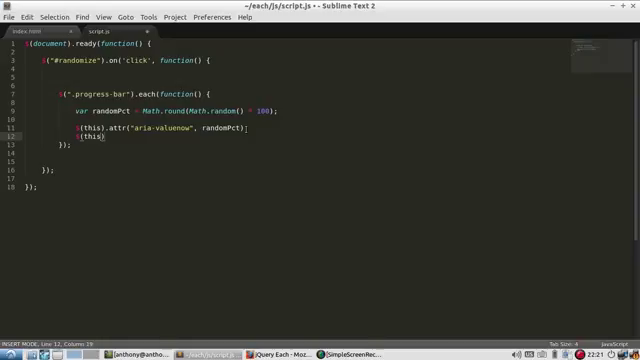
- Set each bar's CSS width and text to randomPct + "%", then save script.js
type(".css()")
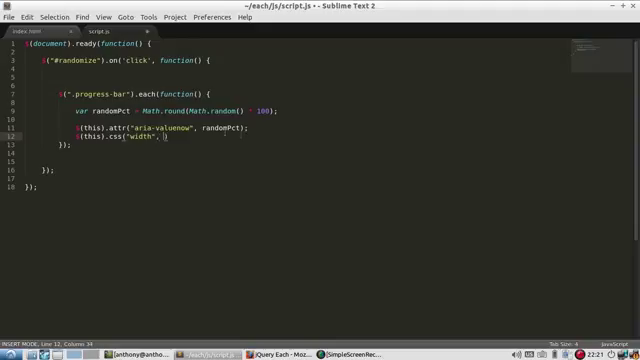
type("randomPct}")
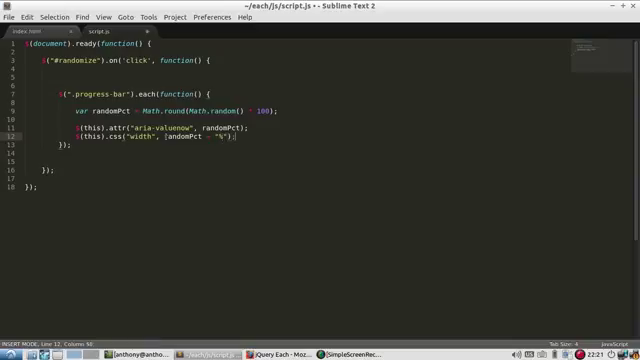
type("$(this).")
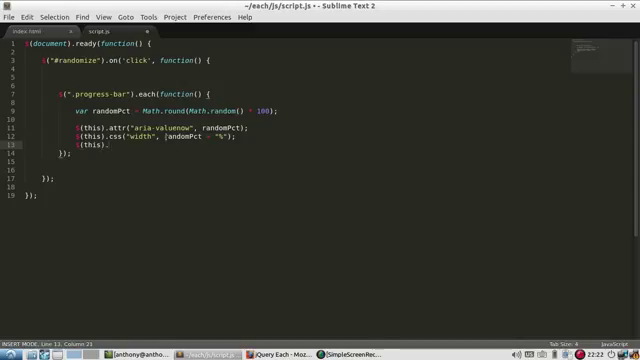
type("text(")
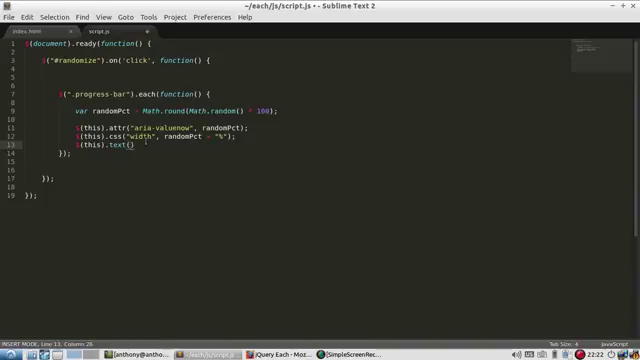
type("randomPct +")
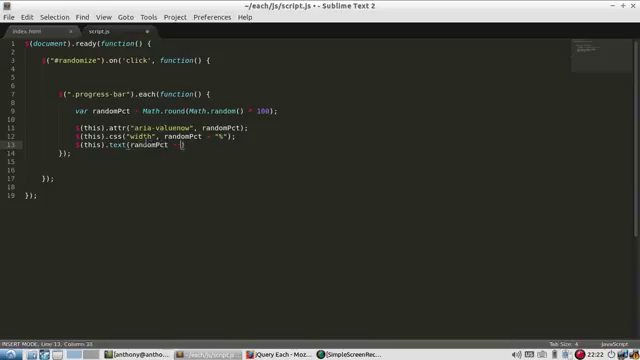
type("\"%\"")
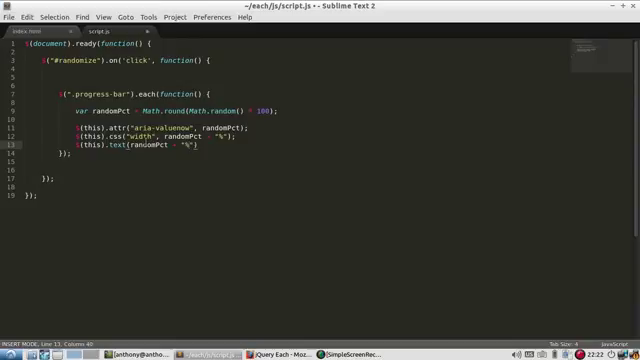
type(";")
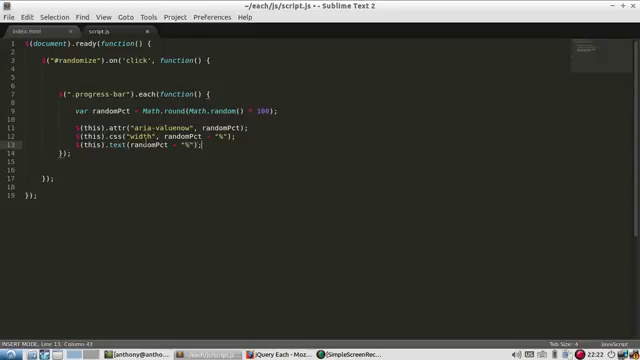
key("ctrl+s")
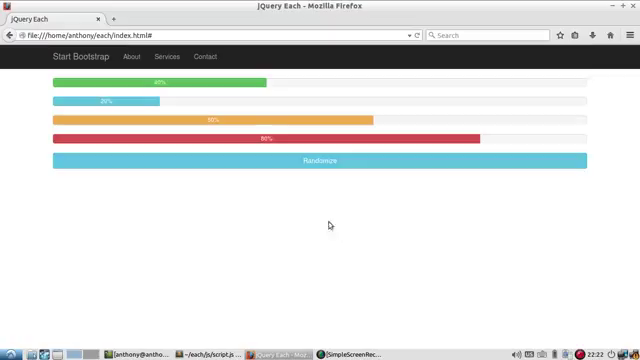
- Hit Randomize many times so the four bars get new widths and percentage labels
left_click(318, 160)
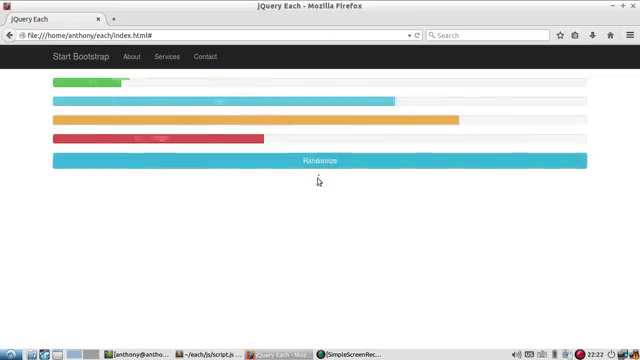
left_click(318, 160)
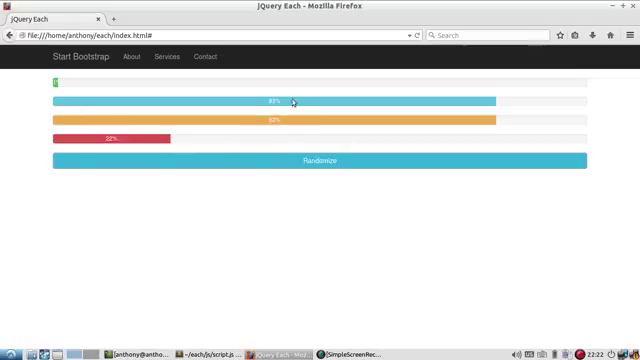
mouse_move(288, 124)
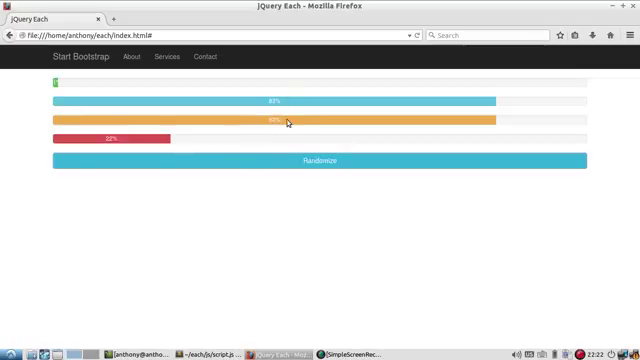
mouse_move(184, 136)
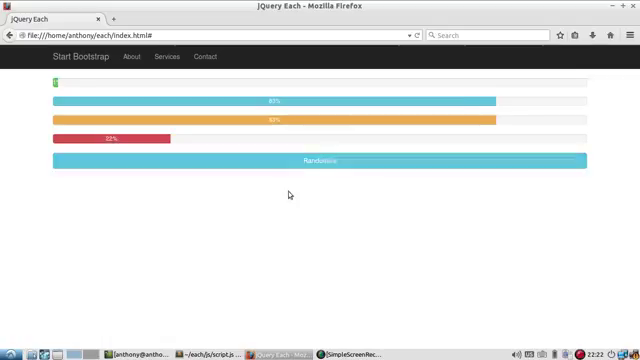
left_click(320, 160)
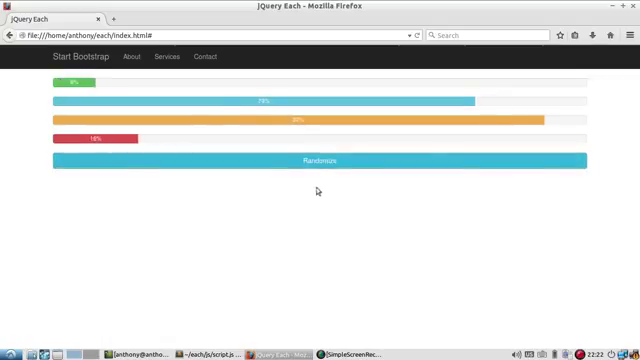
left_click(318, 160)
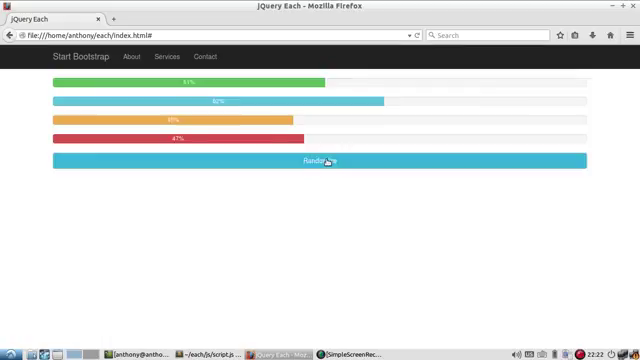
left_click(324, 160)
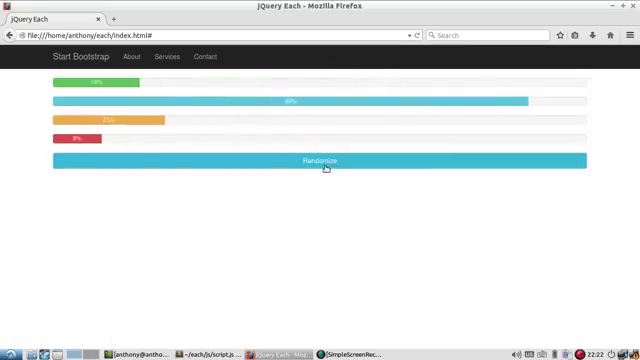
left_click(320, 160)
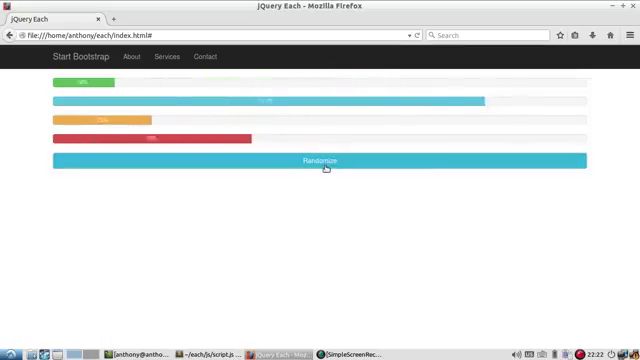
left_click(322, 160)
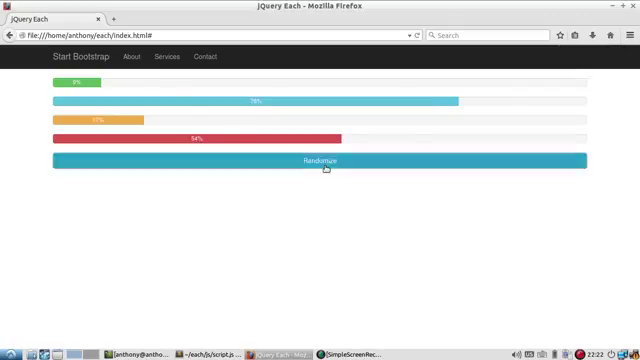
left_click(324, 160)
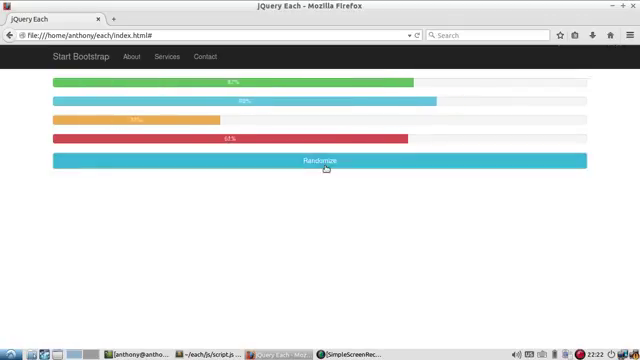
left_click(324, 160)
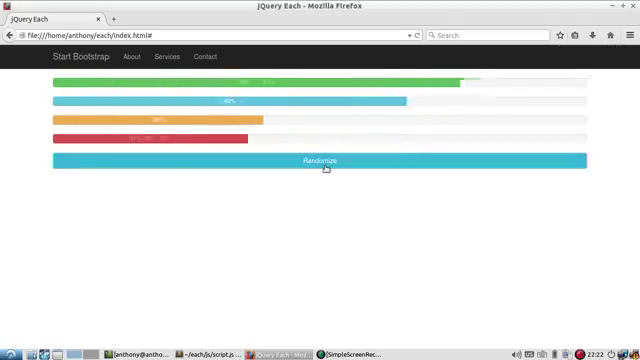
left_click(324, 160)
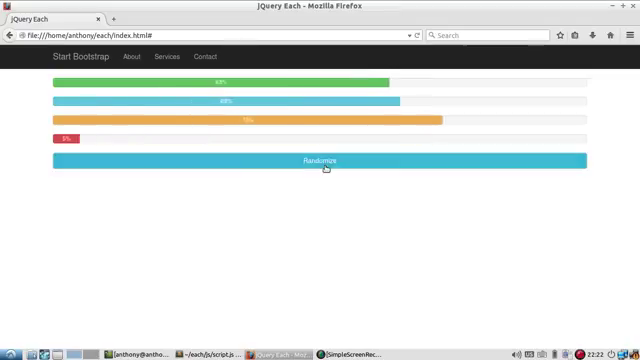
left_click(324, 160)
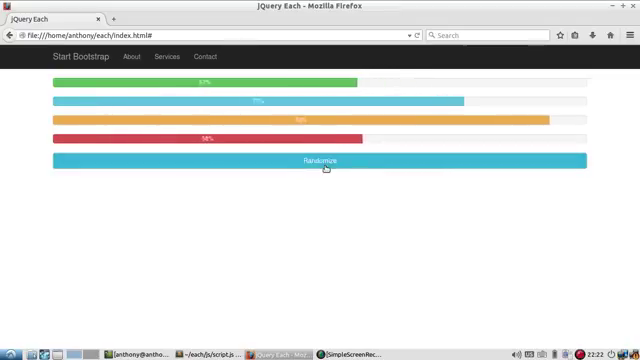
left_click(324, 160)
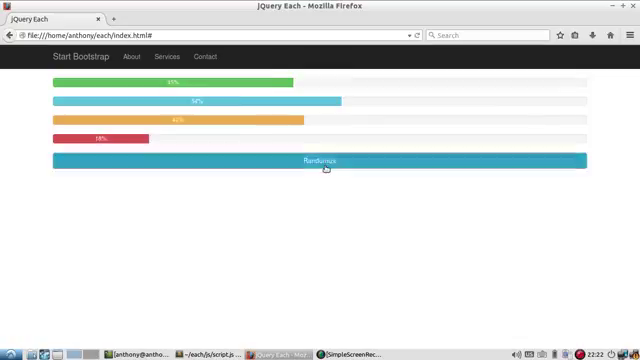
left_click(324, 160)
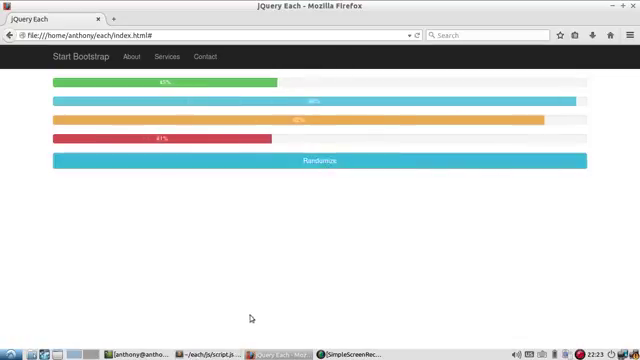
left_click(320, 160)
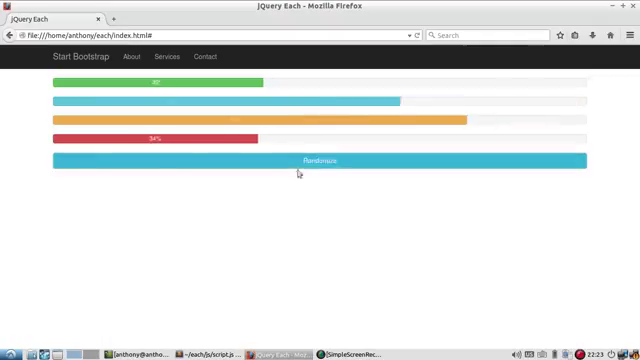
left_click(320, 160)
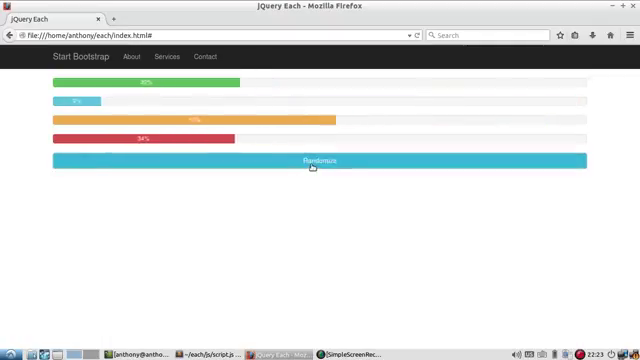